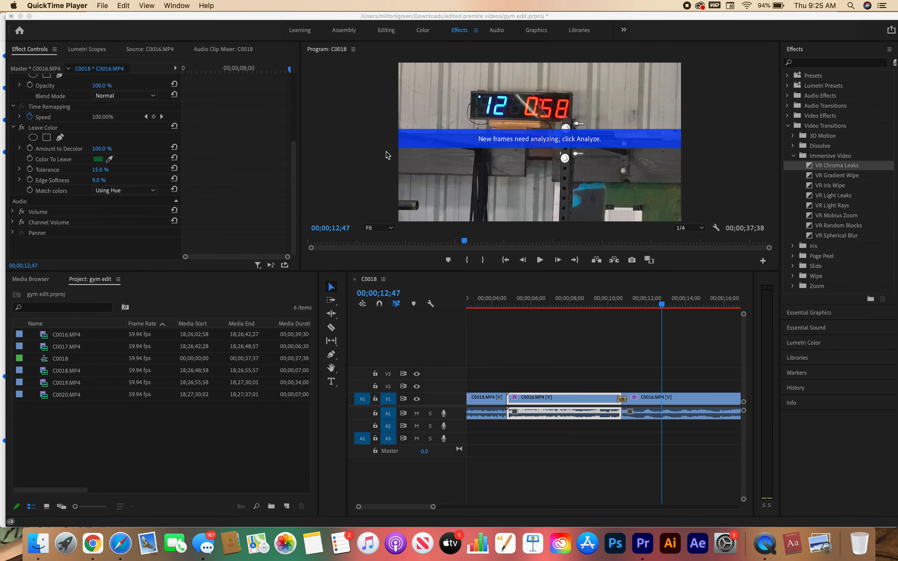
{"action": "mouse_move", "coordinate": [369, 130]}
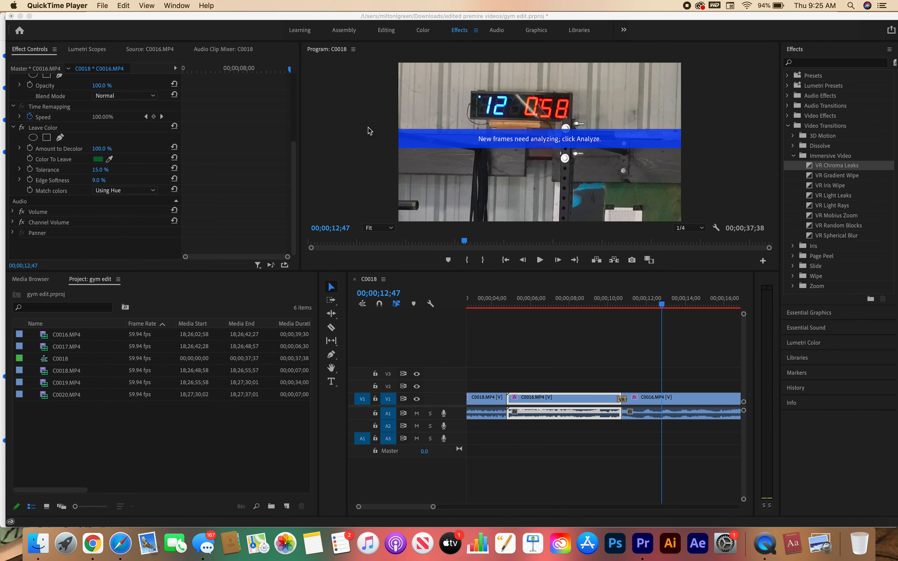
{"action": "mouse_move", "coordinate": [89, 36]}
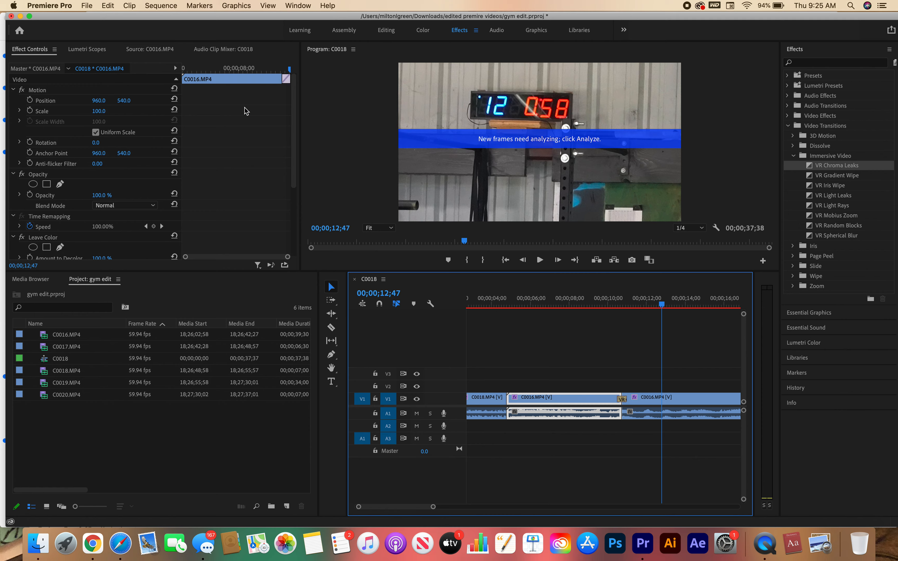
Save the project as 'gym edit', overwriting the existing file, then return to the File menu.
{"action": "left_click", "coordinate": [86, 6]}
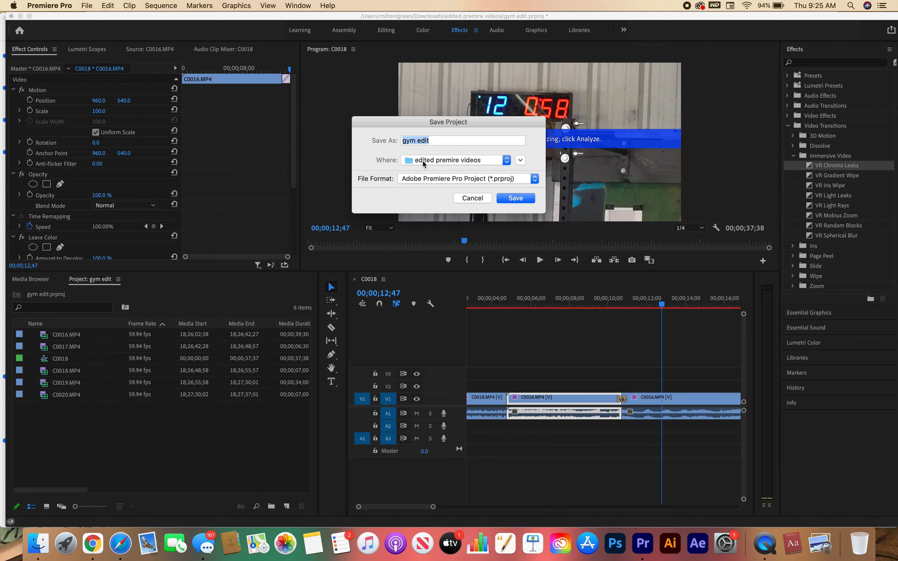
{"action": "mouse_move", "coordinate": [513, 168]}
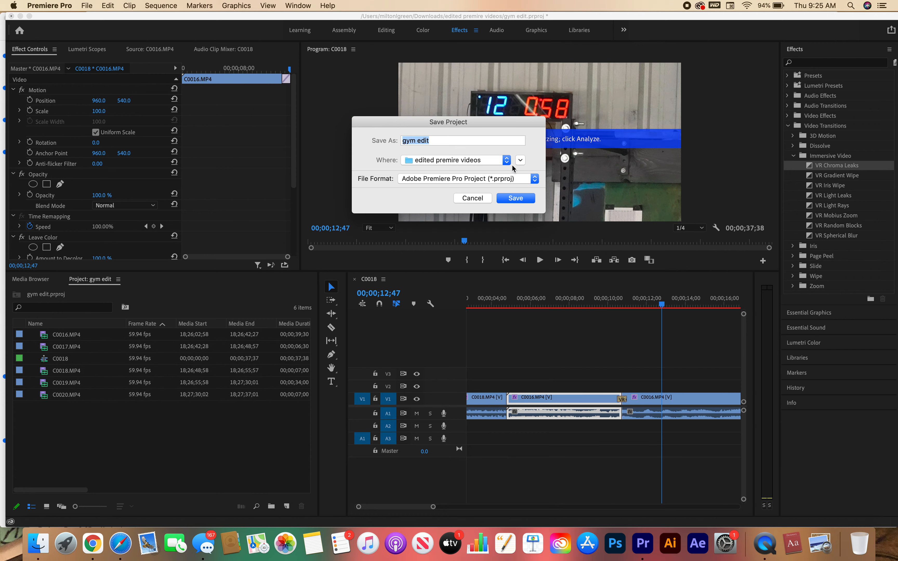
{"action": "mouse_move", "coordinate": [397, 150]}
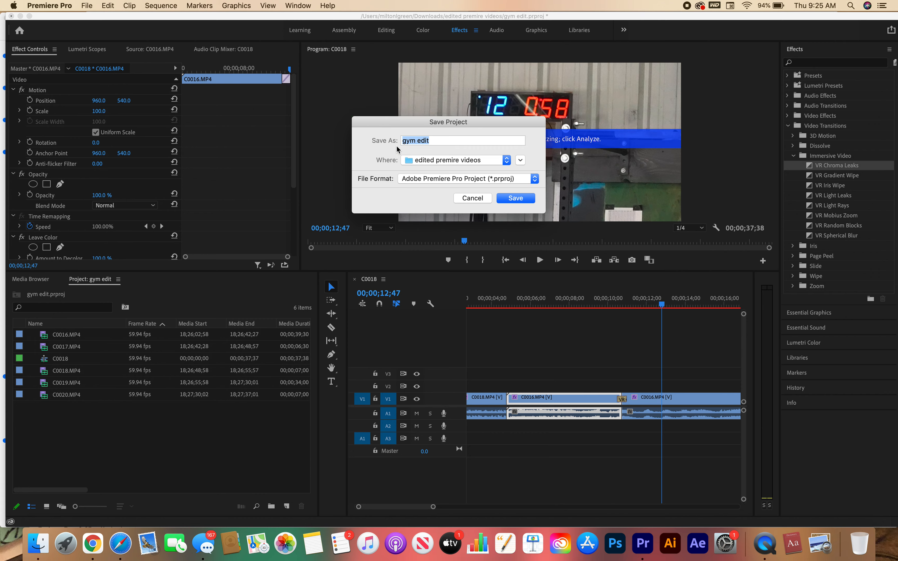
{"action": "mouse_move", "coordinate": [462, 158]}
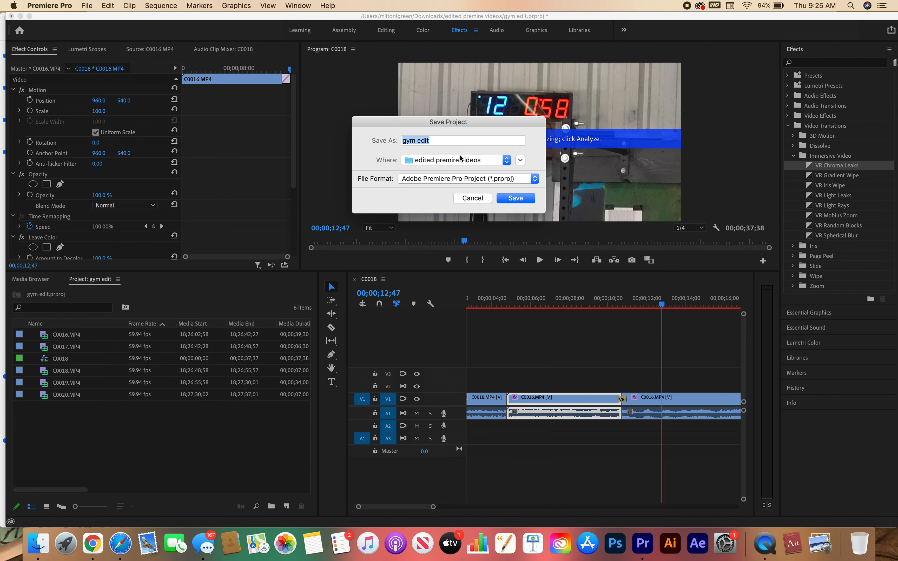
{"action": "mouse_move", "coordinate": [487, 162]}
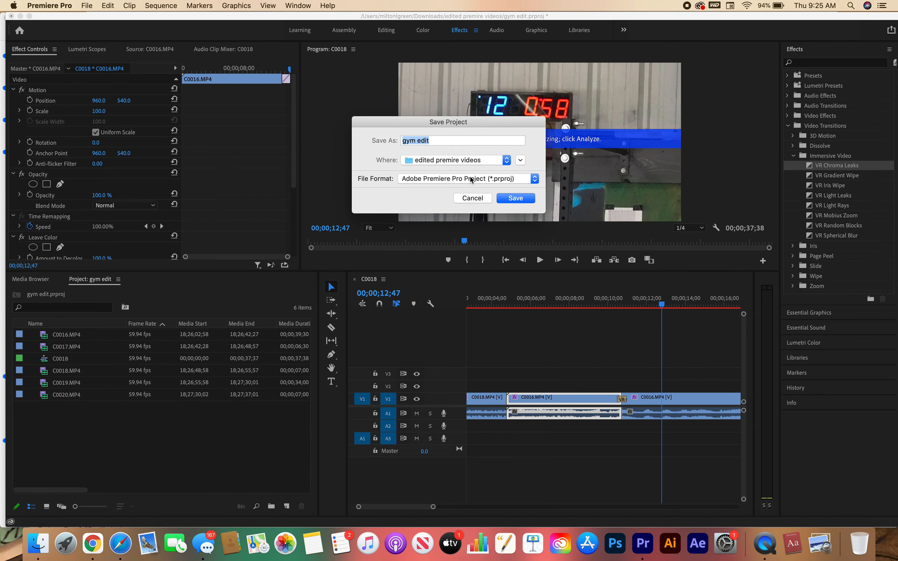
{"action": "mouse_move", "coordinate": [429, 181]}
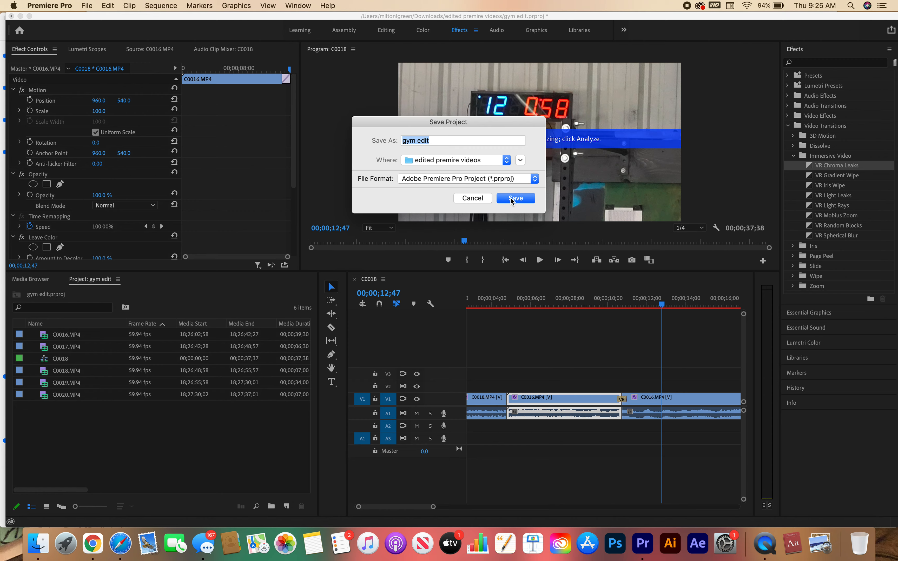
{"action": "mouse_move", "coordinate": [484, 201]}
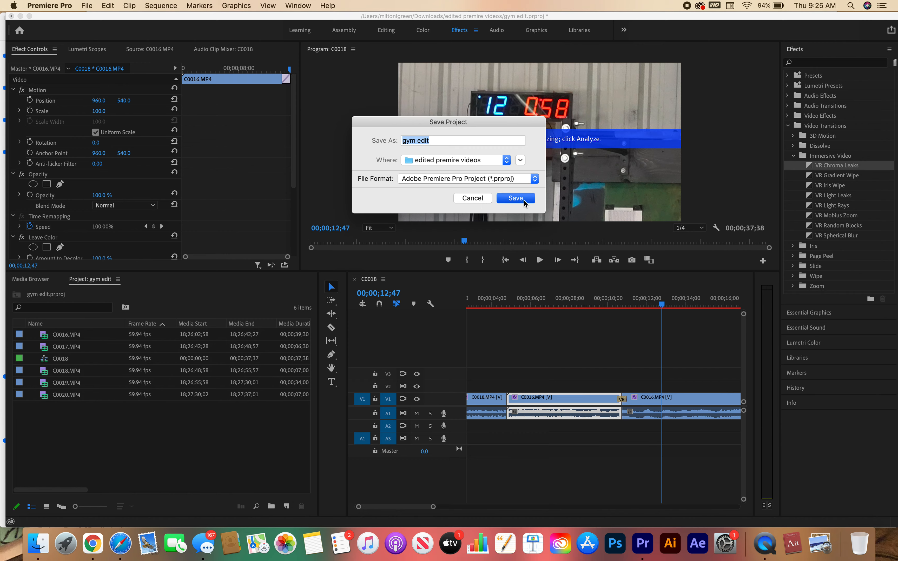
{"action": "left_click", "coordinate": [514, 198]}
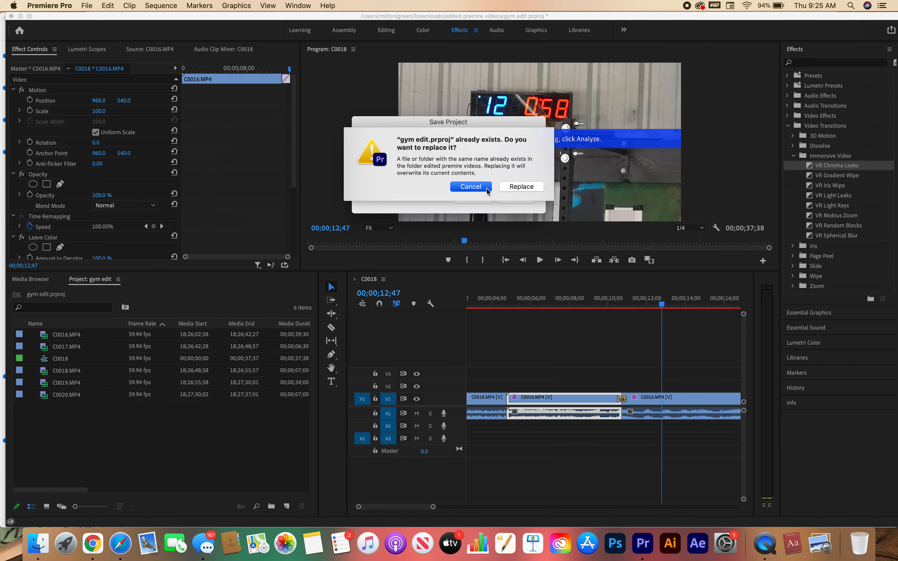
{"action": "left_click", "coordinate": [470, 187]}
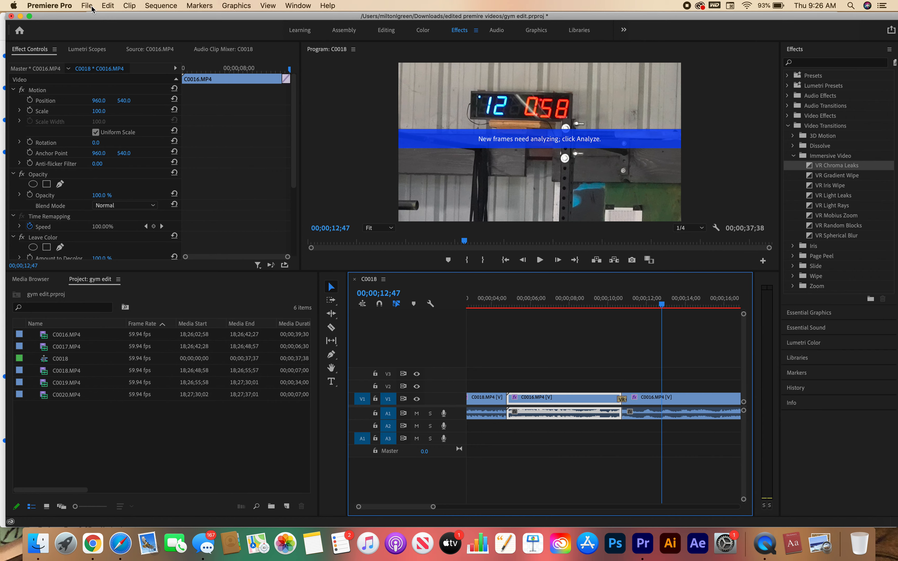
{"action": "left_click", "coordinate": [86, 6]}
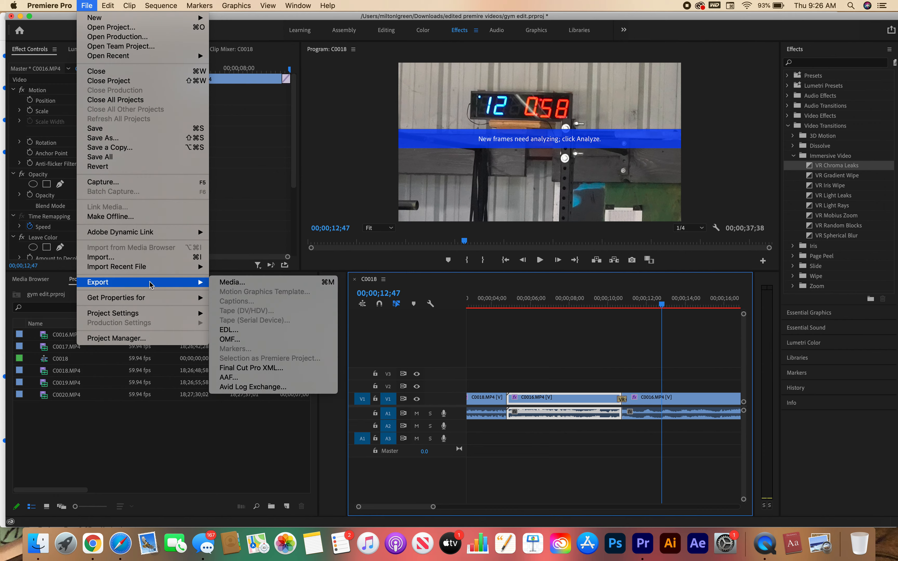
{"action": "mouse_move", "coordinate": [232, 282]}
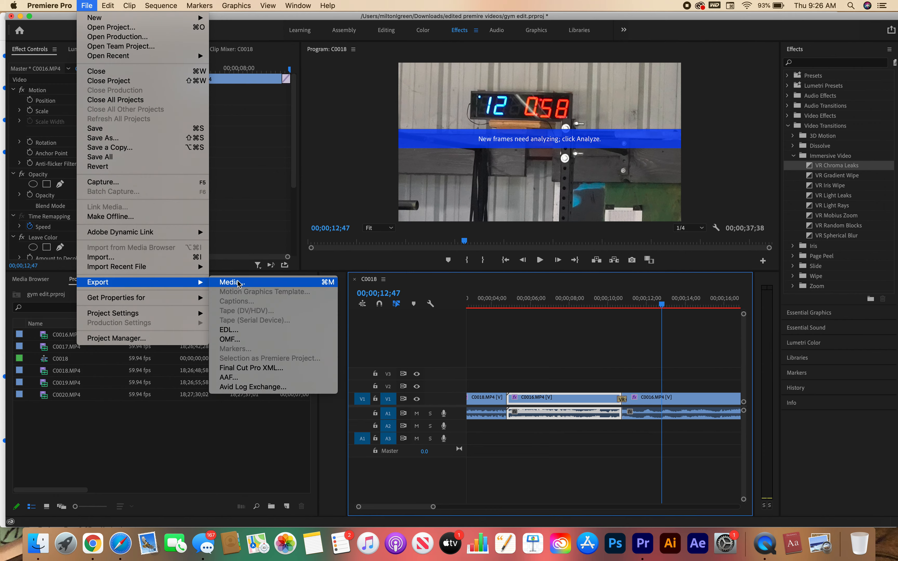
Set the export to H.264 format with the Match Source - High bitrate preset.
{"action": "left_click", "coordinate": [230, 282]}
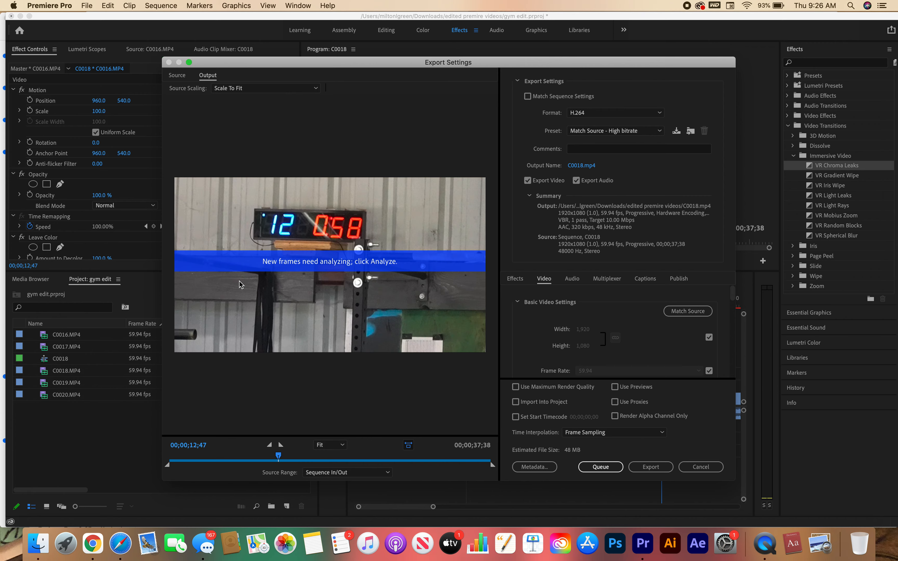
{"action": "mouse_move", "coordinate": [406, 254]}
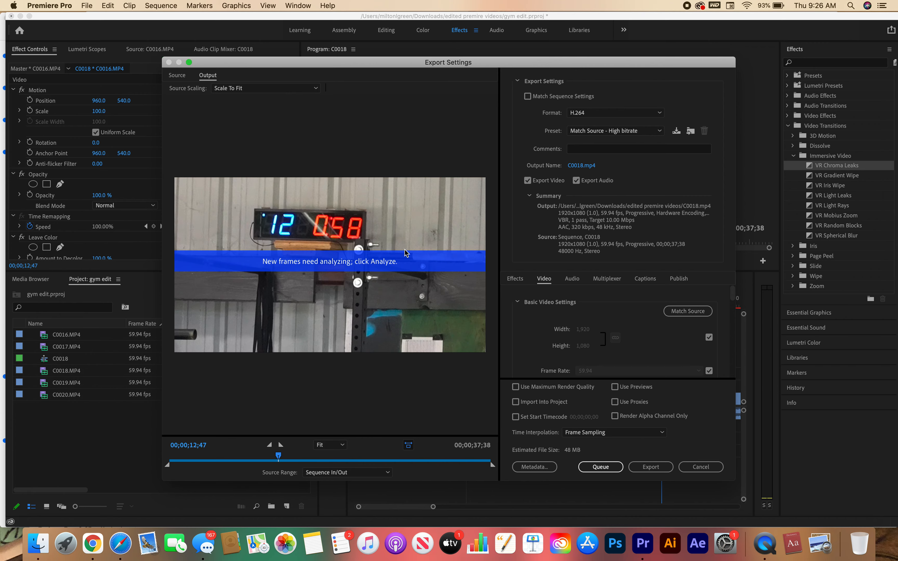
{"action": "mouse_move", "coordinate": [472, 240]}
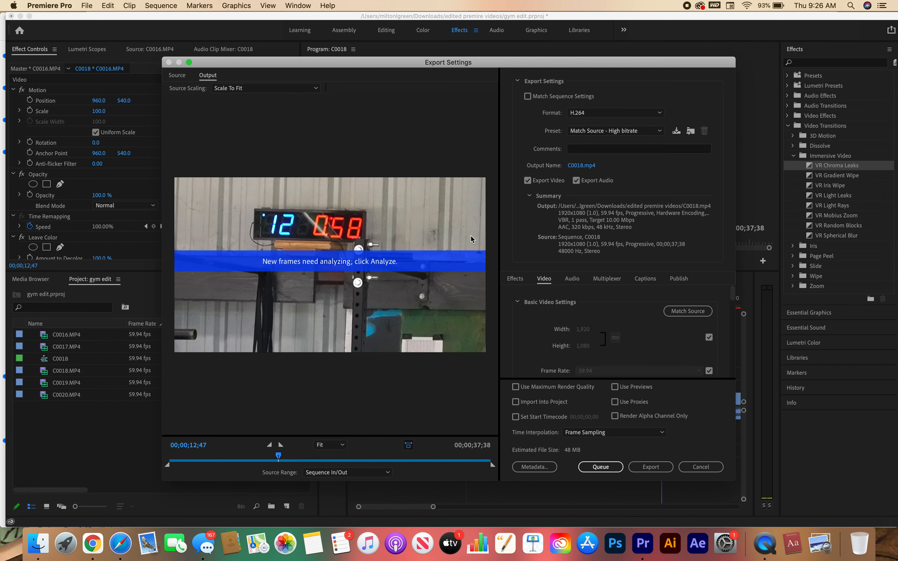
{"action": "mouse_move", "coordinate": [470, 136]}
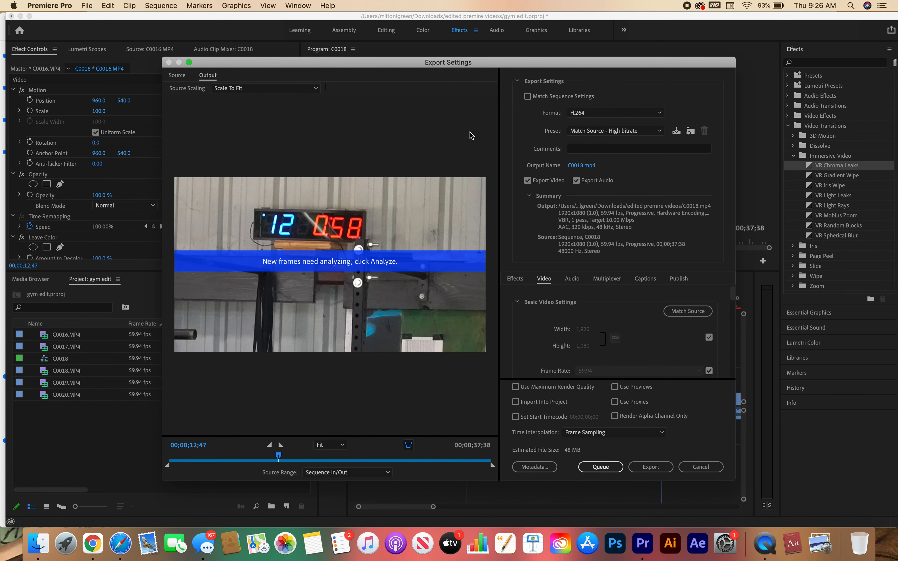
{"action": "mouse_move", "coordinate": [666, 126]}
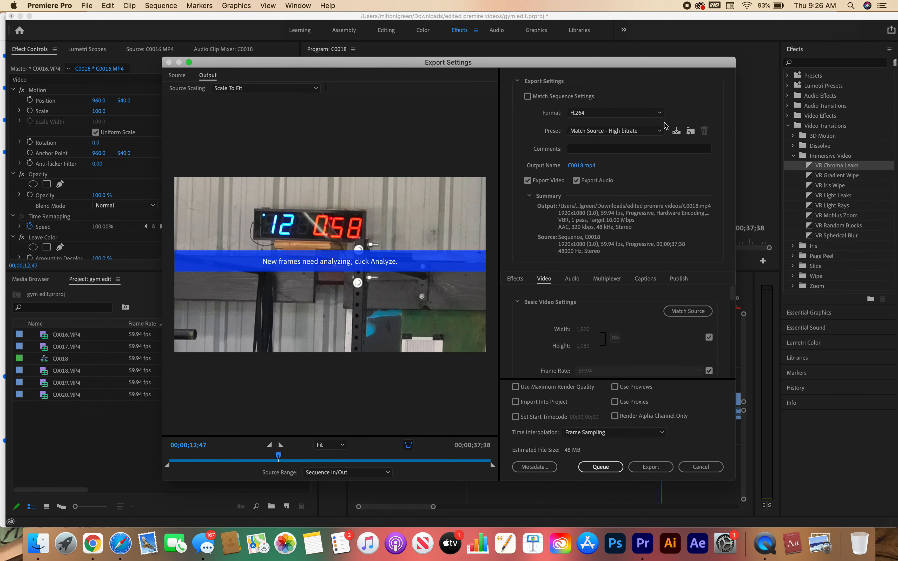
{"action": "mouse_move", "coordinate": [665, 120]}
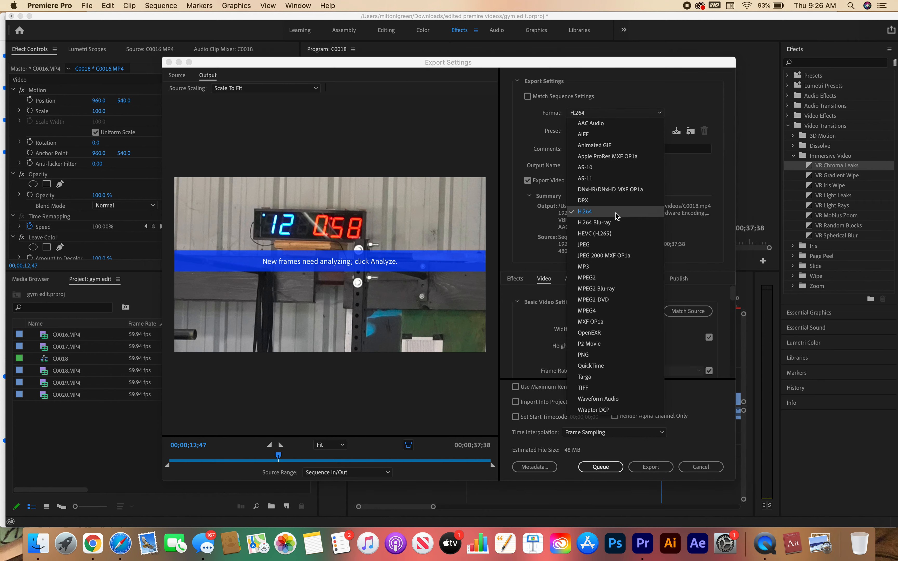
{"action": "mouse_move", "coordinate": [593, 218]}
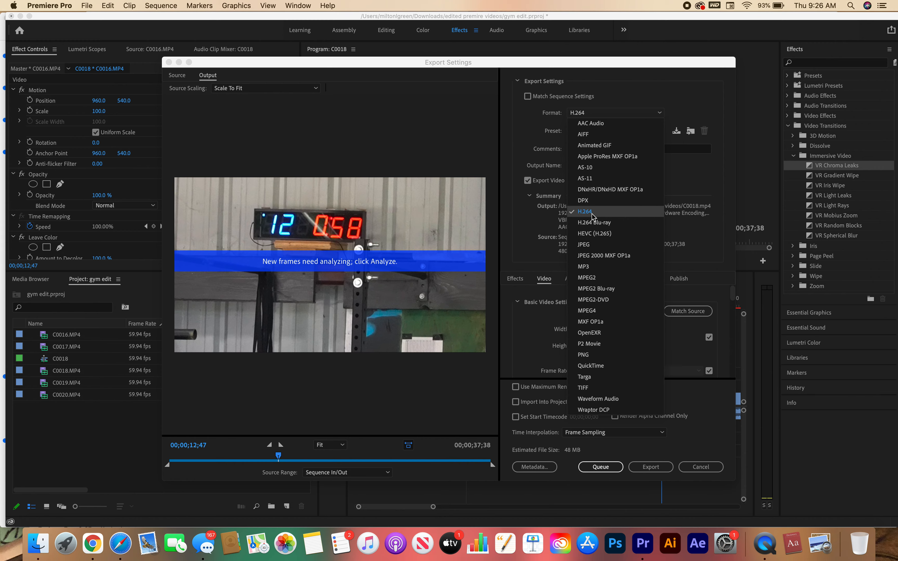
{"action": "mouse_move", "coordinate": [595, 216]}
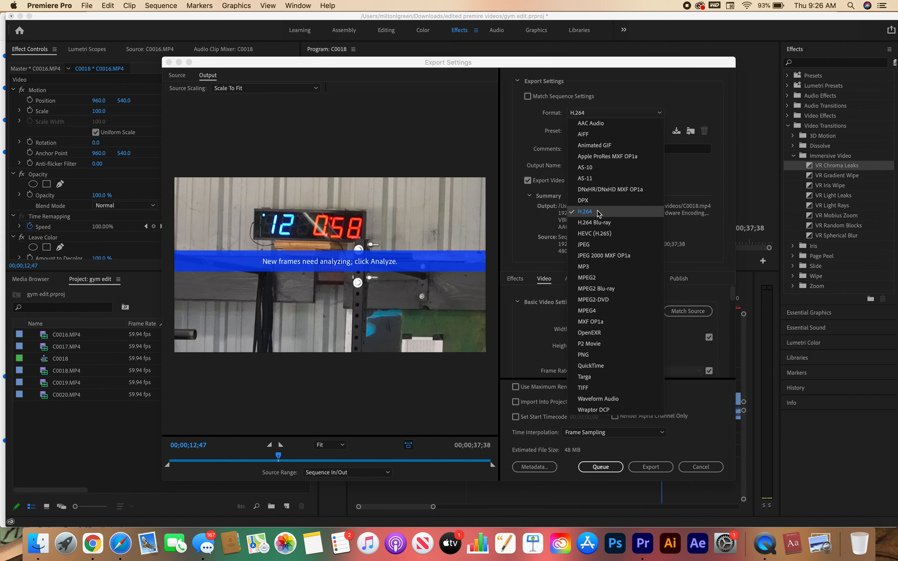
{"action": "left_click", "coordinate": [585, 212]}
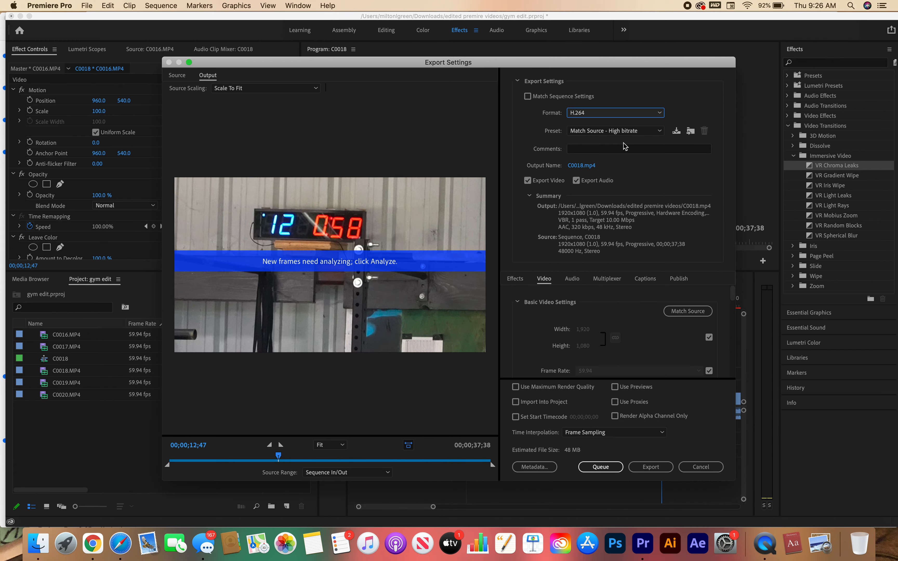
{"action": "left_click", "coordinate": [659, 130]}
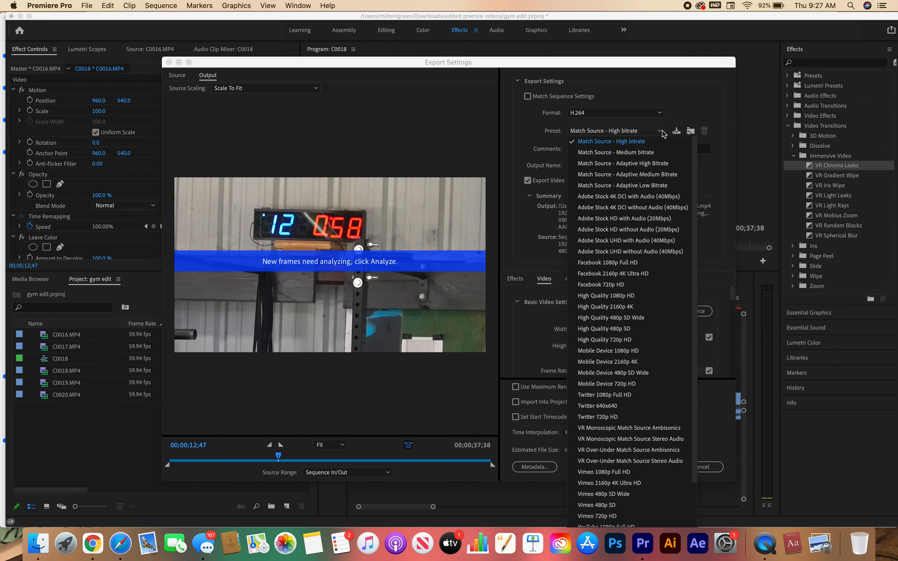
{"action": "mouse_move", "coordinate": [651, 140]}
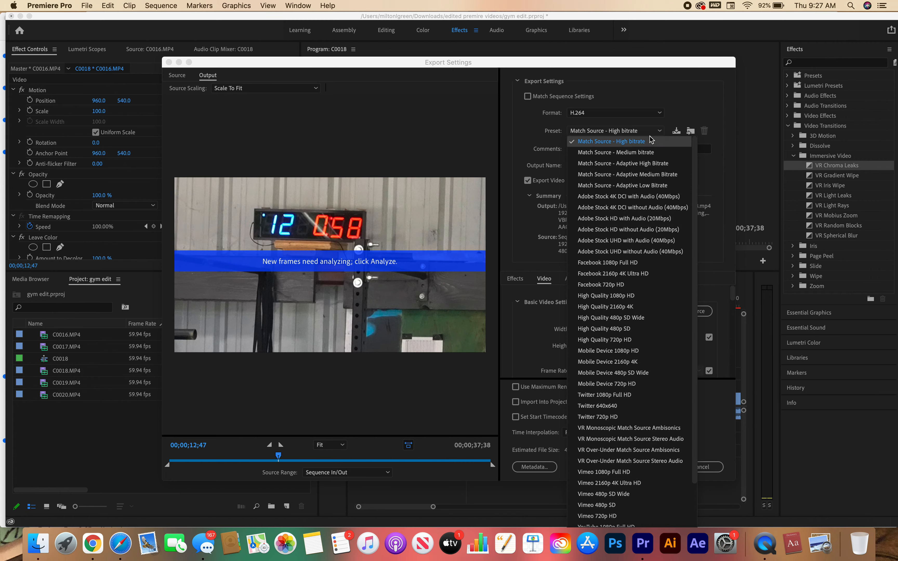
{"action": "left_click", "coordinate": [610, 142]}
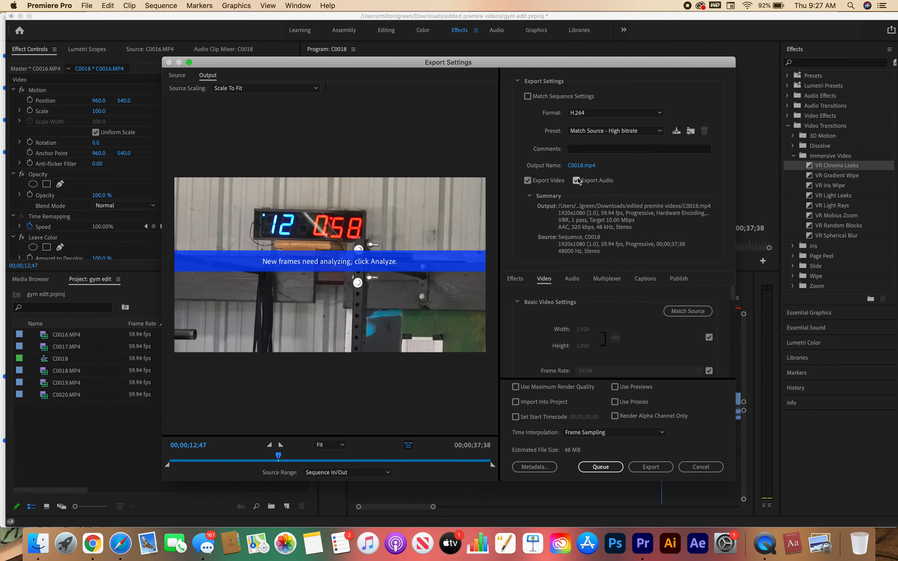
{"action": "mouse_move", "coordinate": [582, 165]}
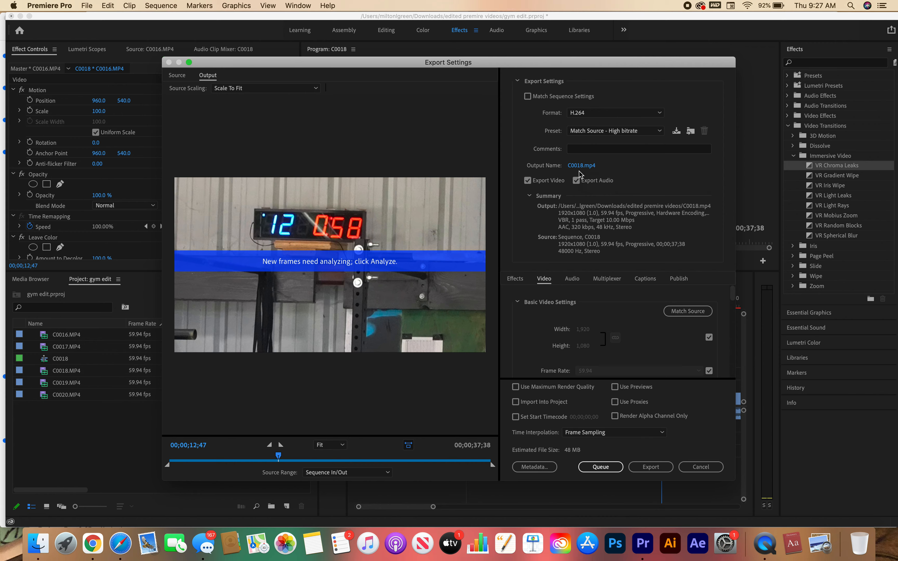
Name the output file 'sam on wall ball.mp4' in the edited premiere videos folder.
{"action": "left_click", "coordinate": [582, 166]}
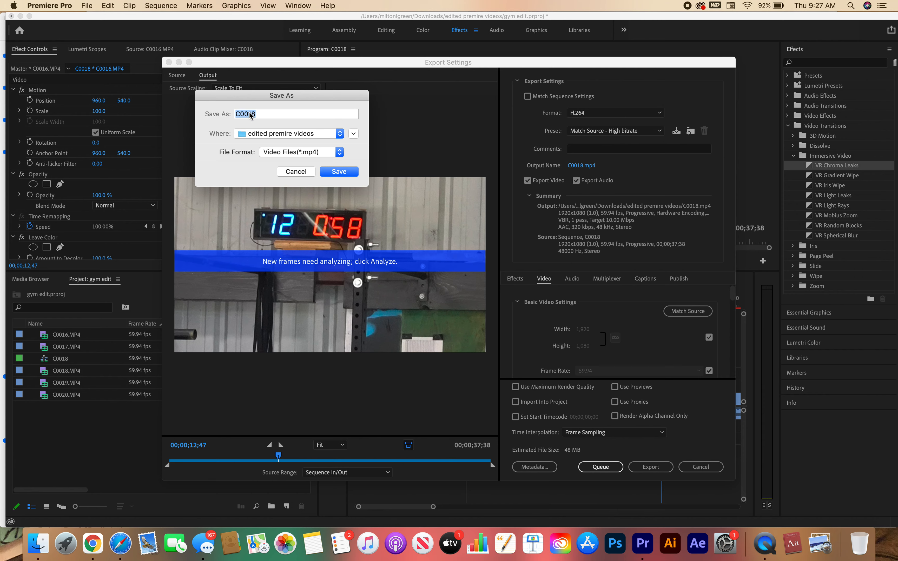
{"action": "type", "text": "sam"}
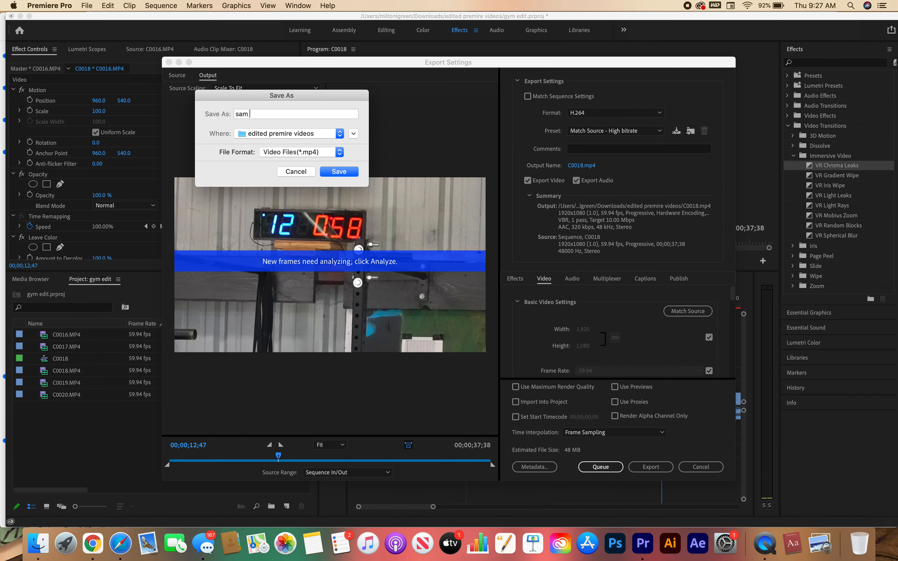
{"action": "type", "text": "on wall ball"}
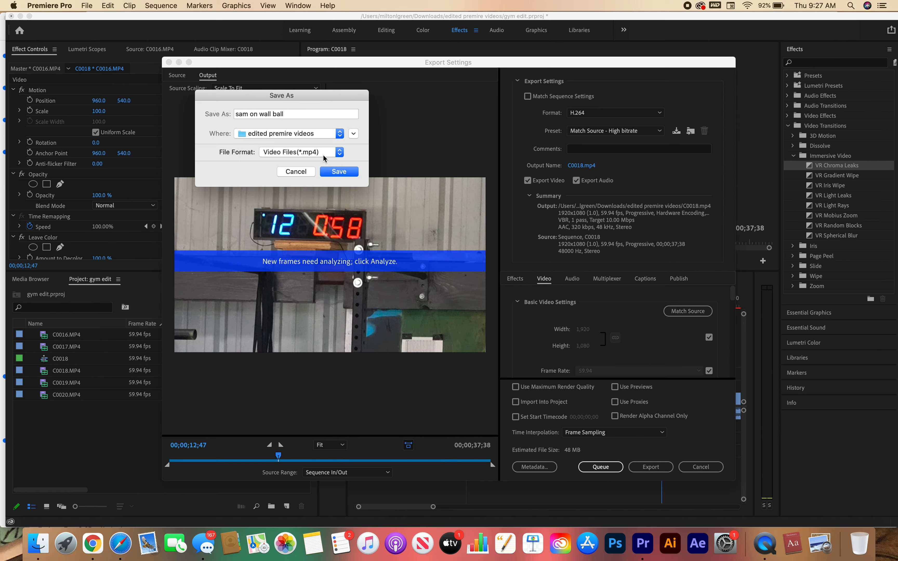
{"action": "left_click", "coordinate": [338, 171]}
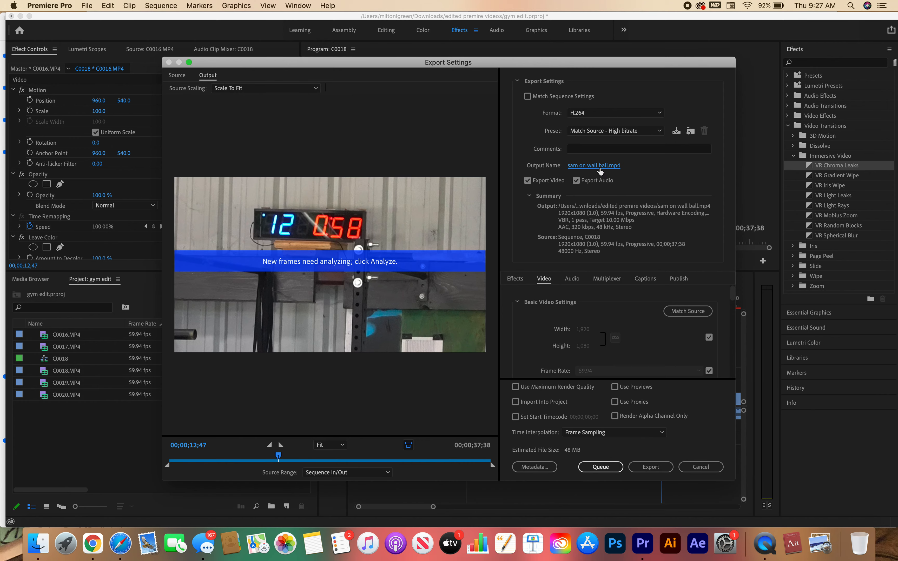
{"action": "mouse_move", "coordinate": [594, 166]}
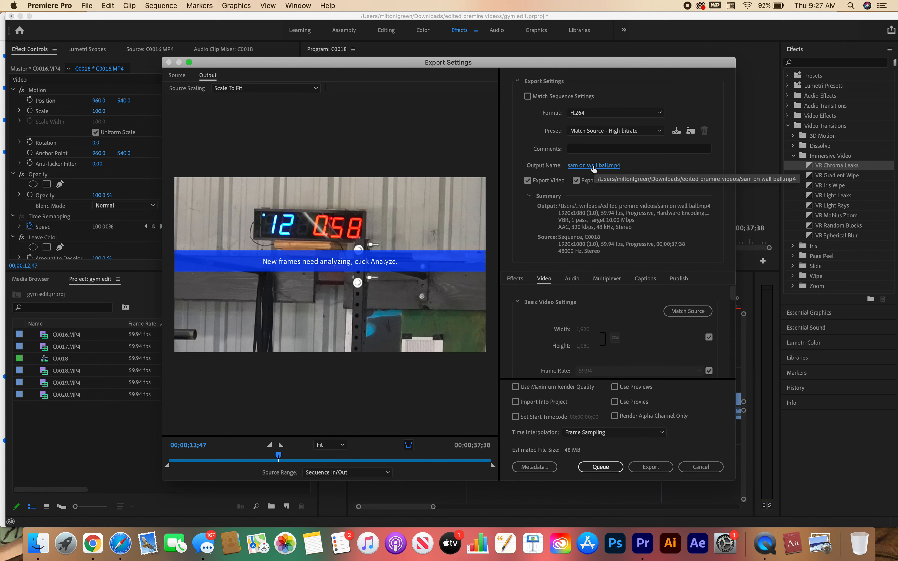
{"action": "mouse_move", "coordinate": [616, 167]}
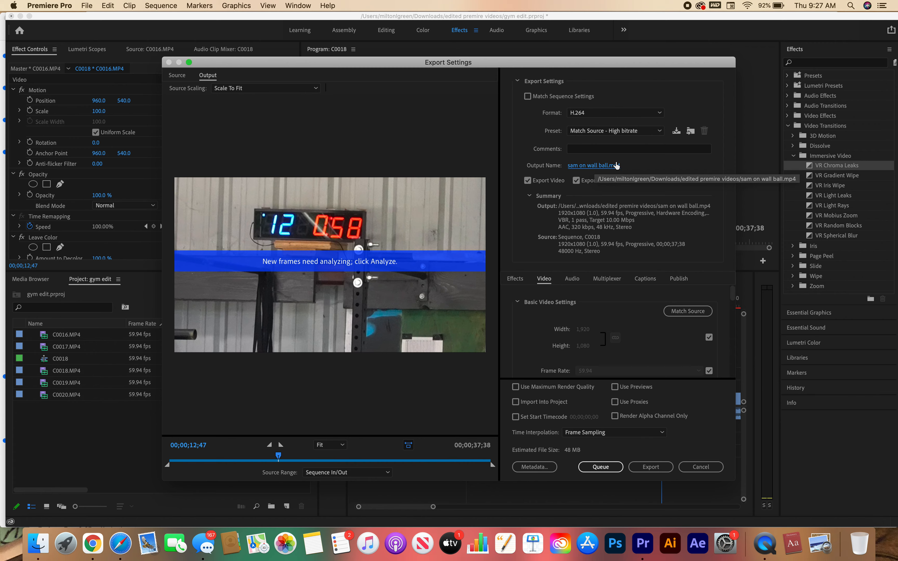
{"action": "mouse_move", "coordinate": [634, 353]}
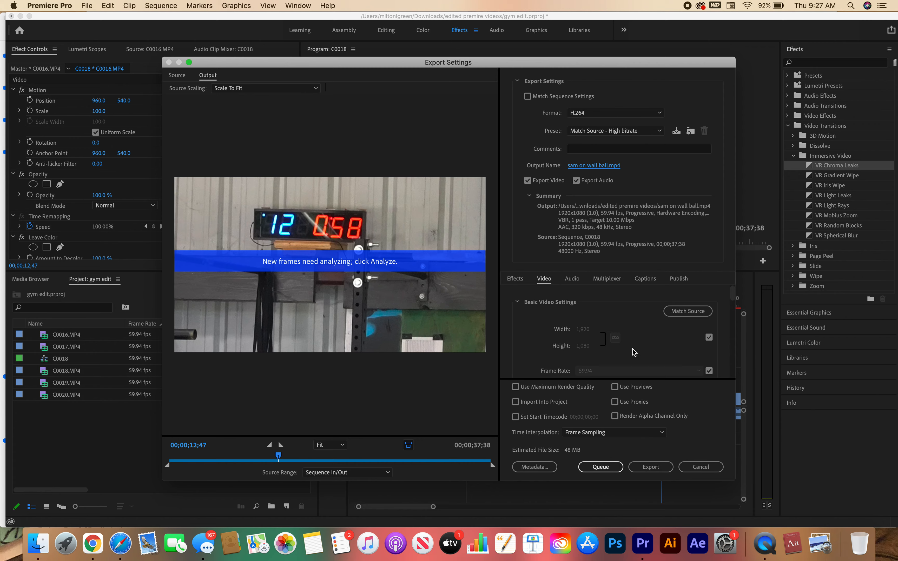
Start encoding the sequence to 'sam on wall ball.mp4', then launch QuickTime Player.
{"action": "scroll", "scroll_direction": "down", "scroll_amount": 3}
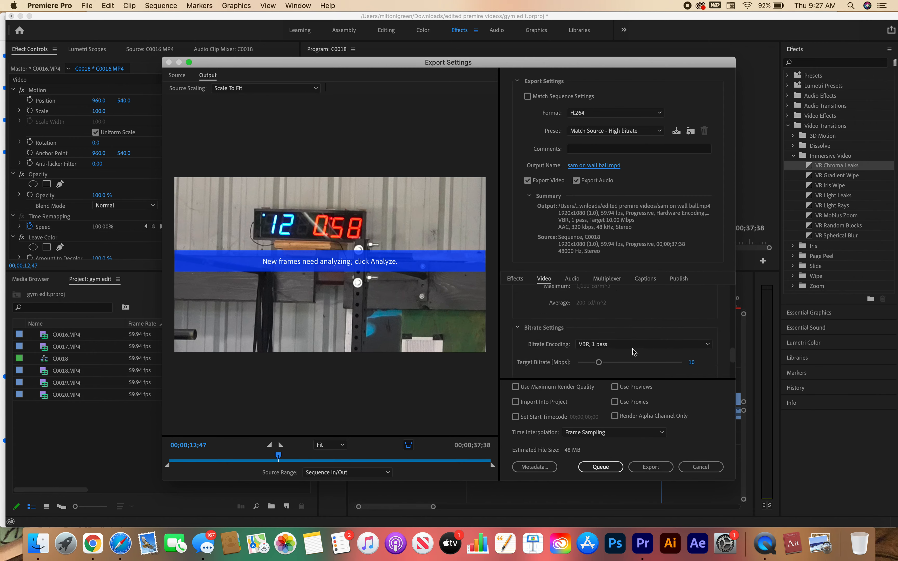
{"action": "scroll", "scroll_direction": "down", "scroll_amount": 3}
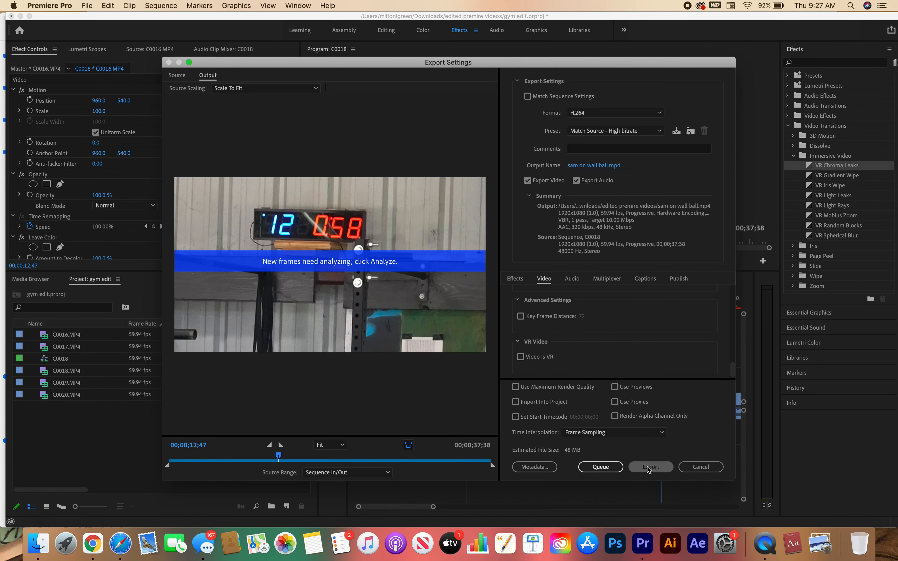
{"action": "left_click", "coordinate": [651, 466]}
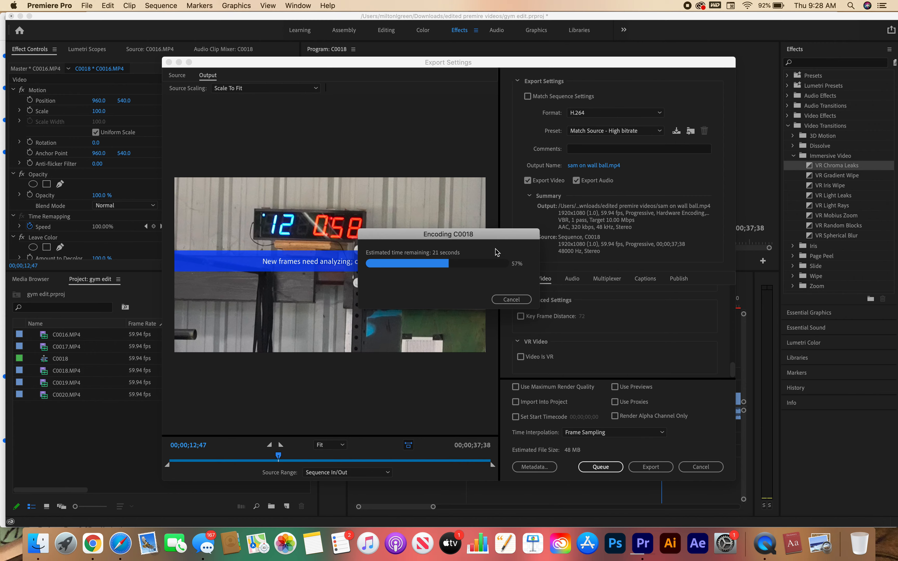
{"action": "left_click", "coordinate": [764, 543]}
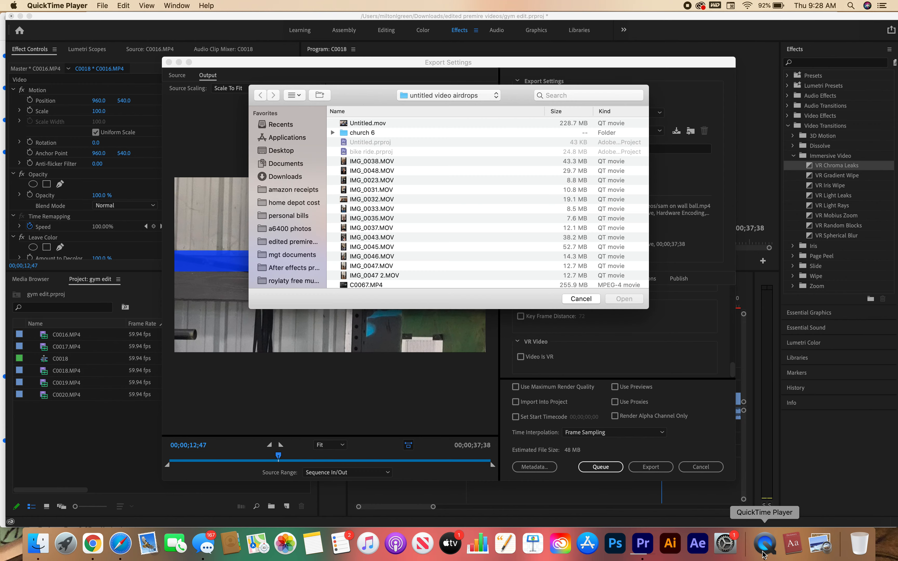